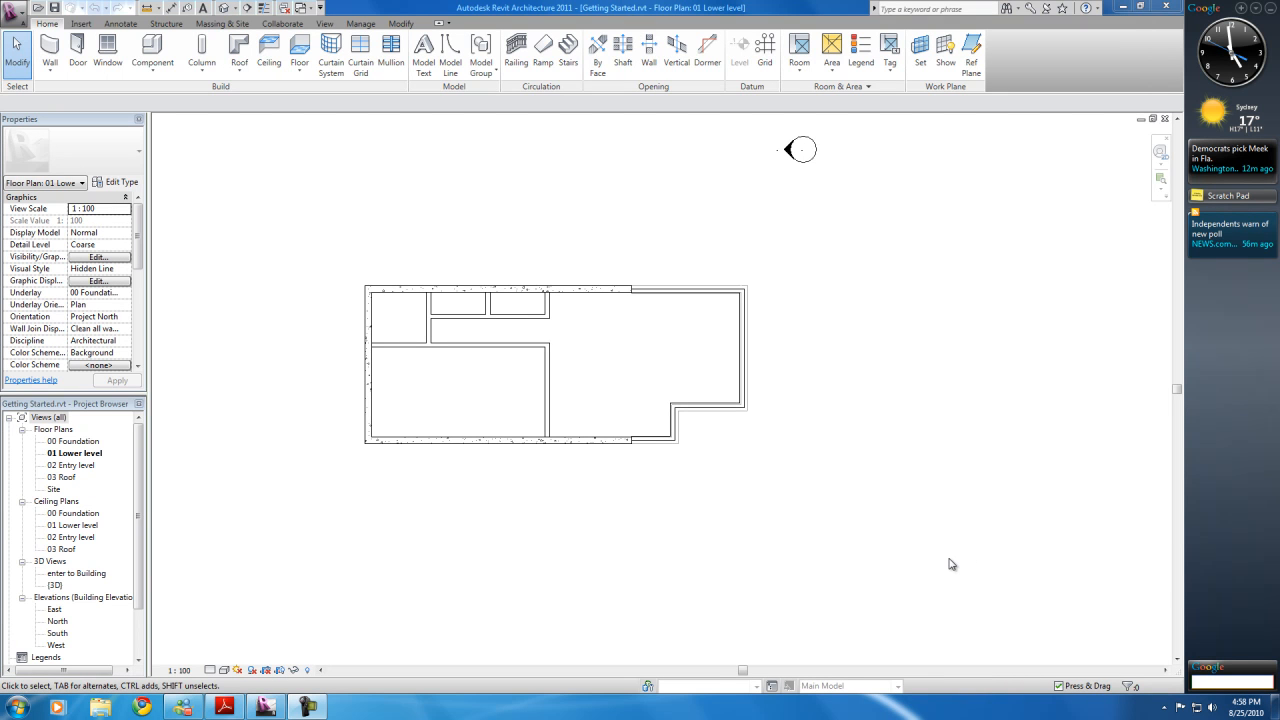
mouse_move(494, 338)
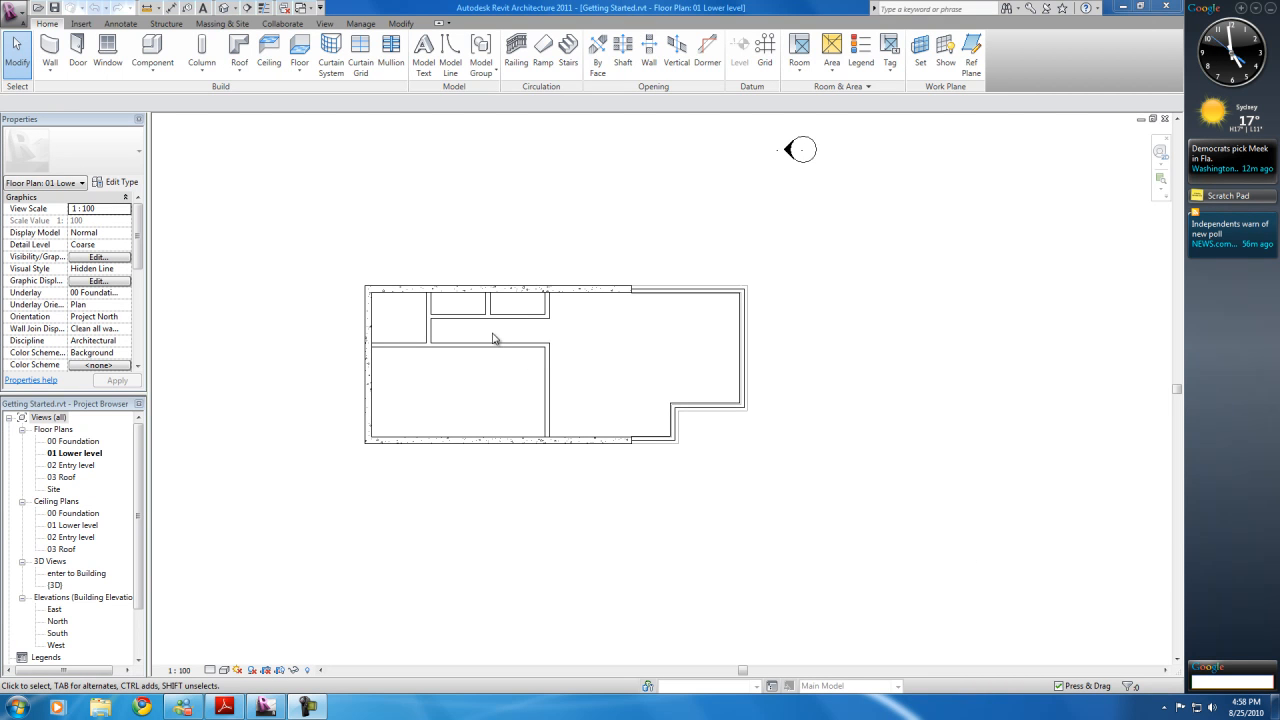
mouse_move(693, 436)
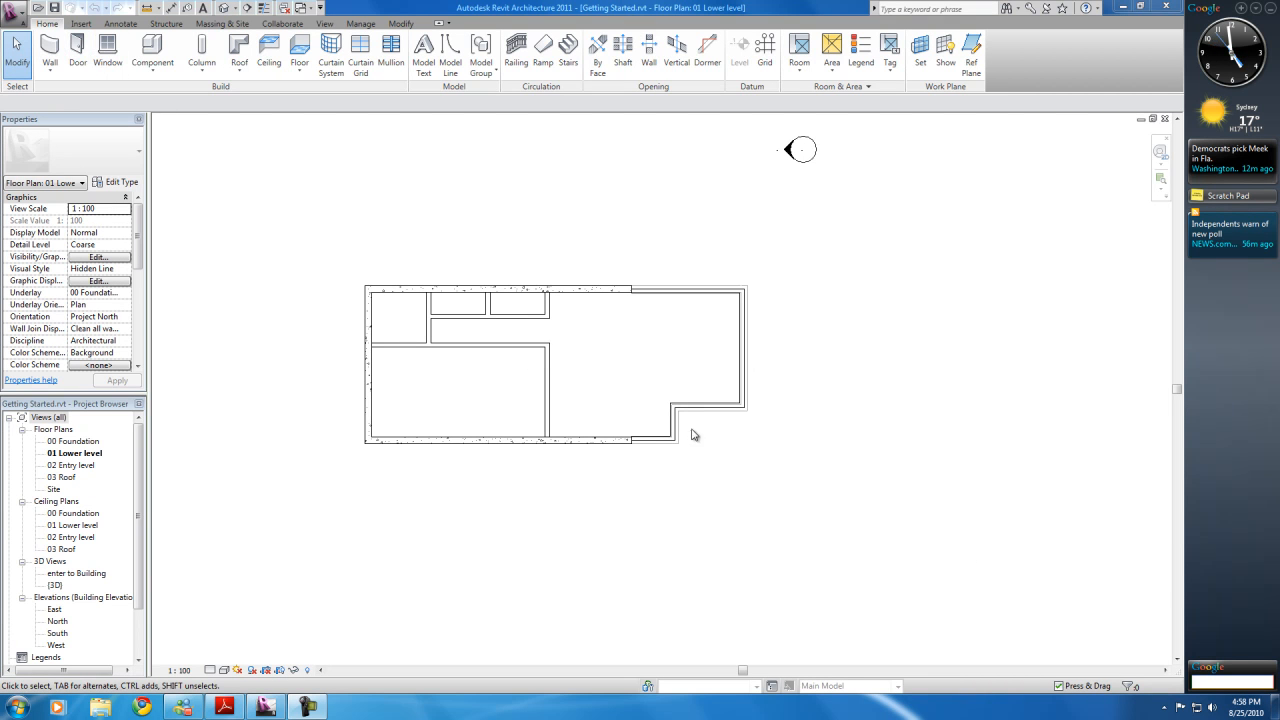
mouse_move(789, 367)
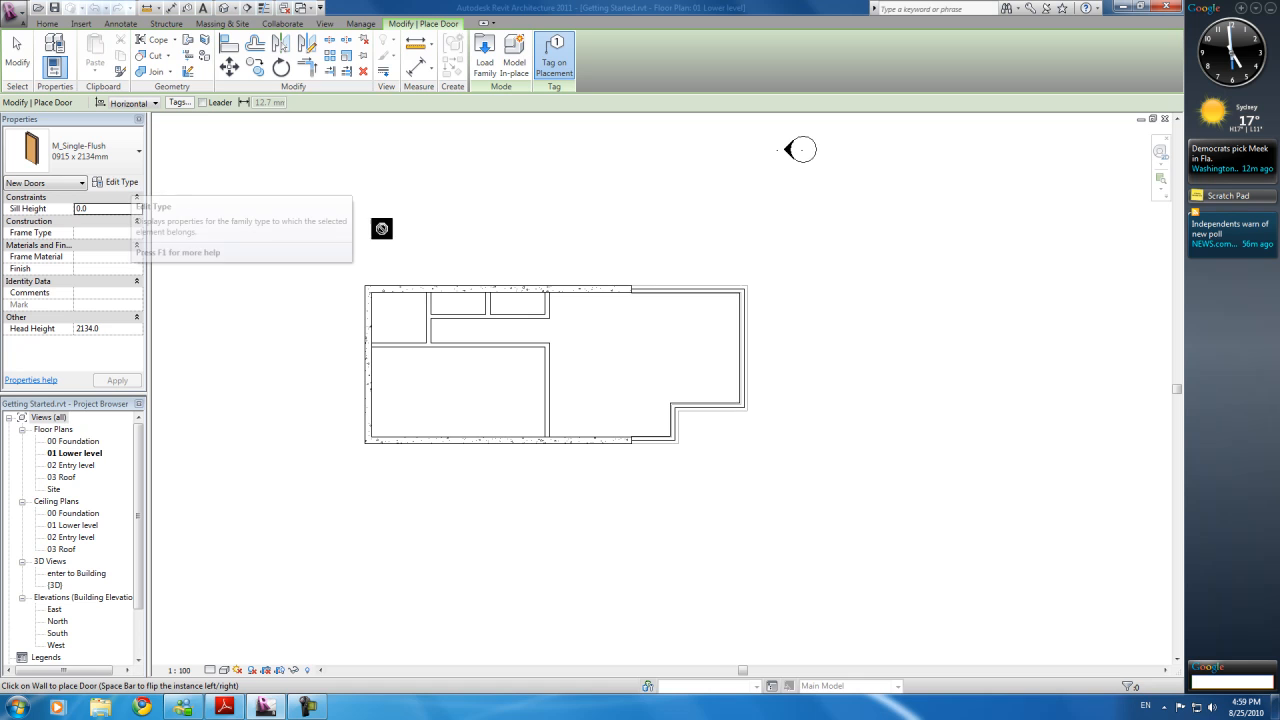
Step: Check the available door types, then bring up the metric family library
click(110, 156)
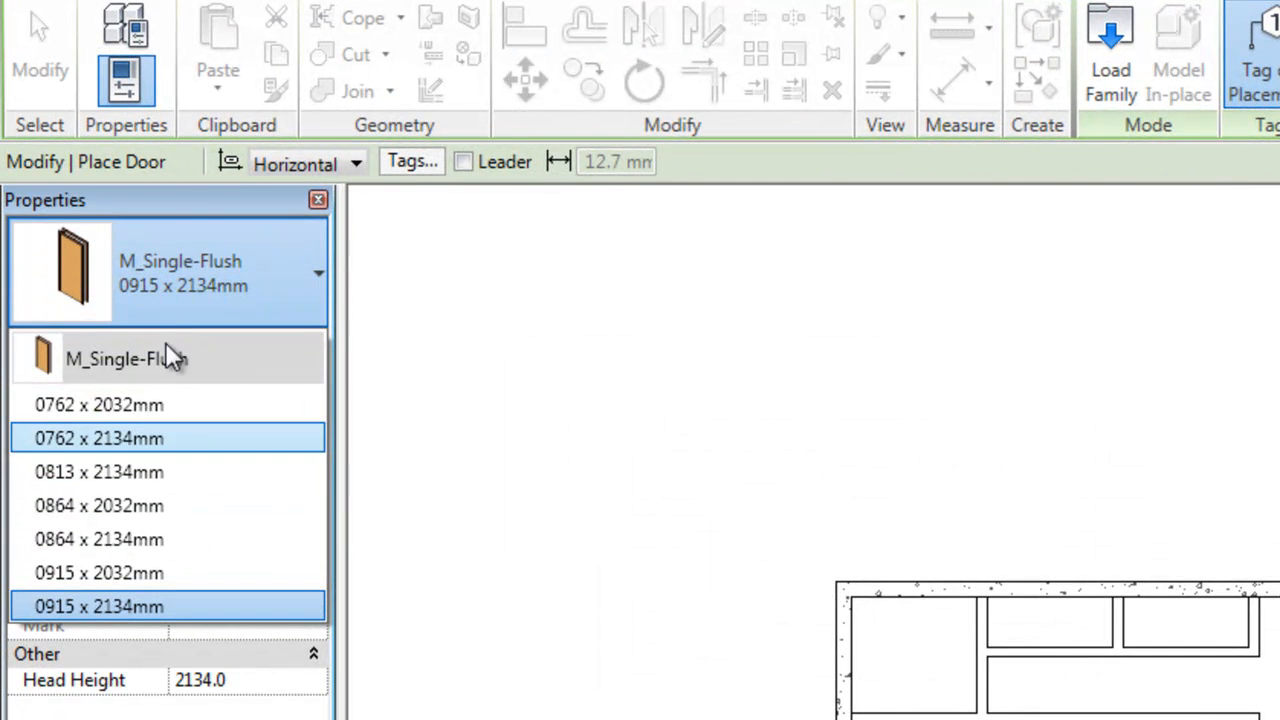
mouse_move(72, 270)
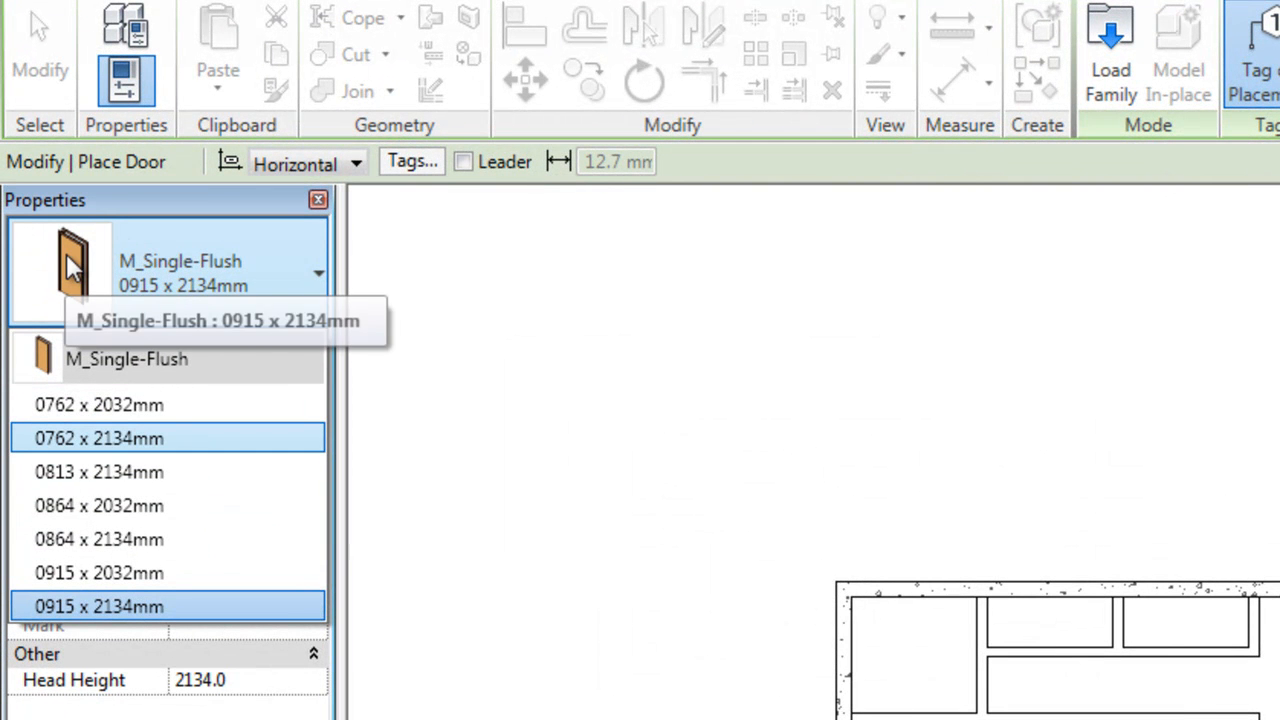
mouse_move(205, 265)
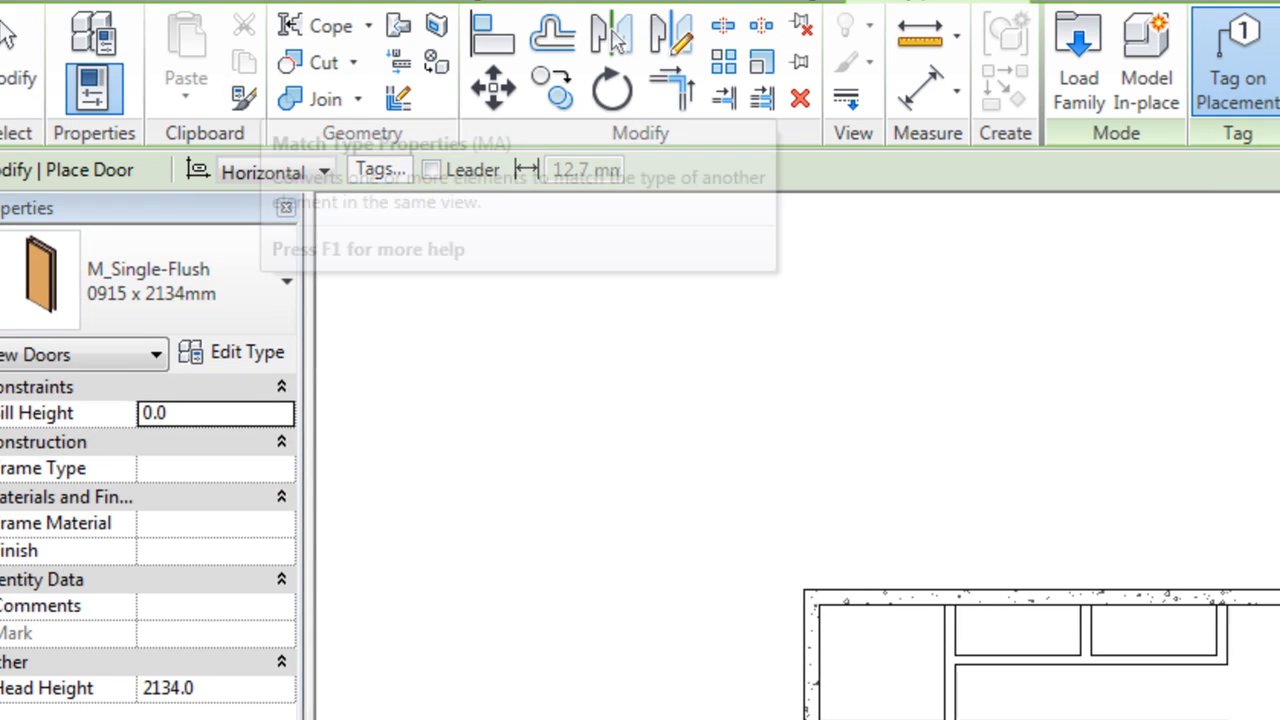
click(1078, 50)
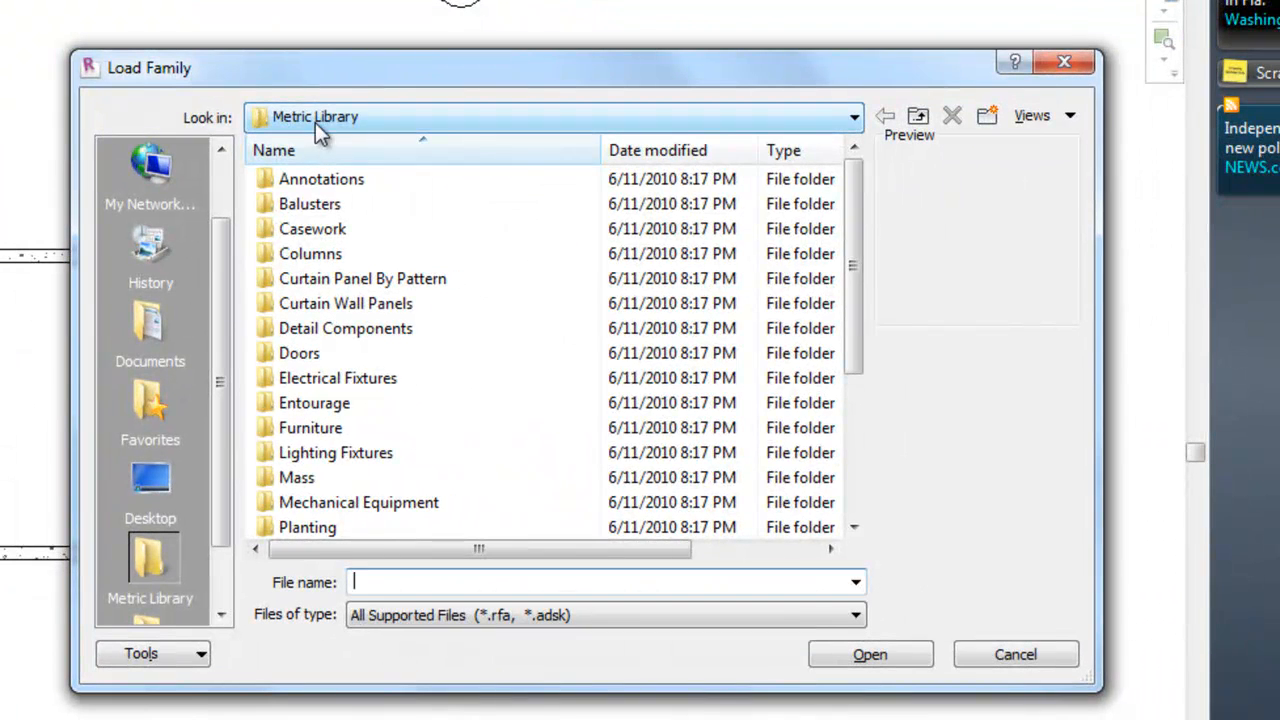
Step: From the Doors folder, load M_Bifold-4 Panel, M_Double-Glass 2 and M_Single-Glass 2
click(846, 116)
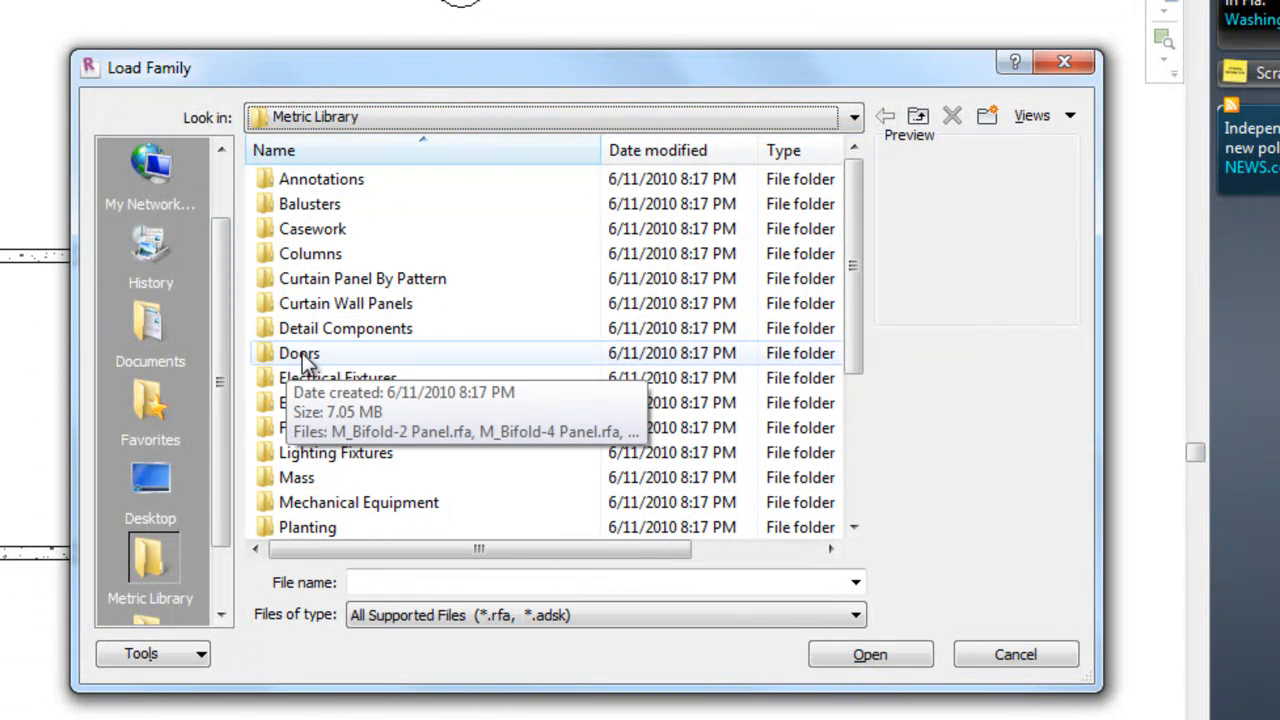
click(299, 353)
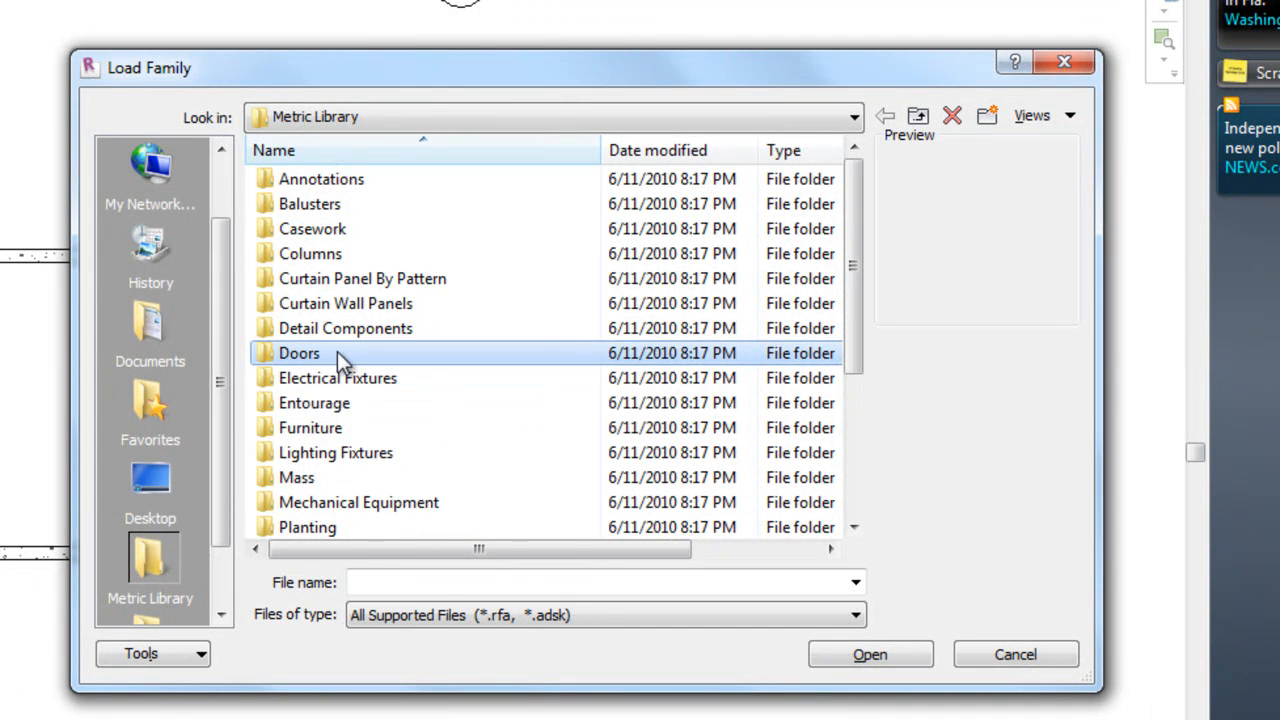
double_click(299, 353)
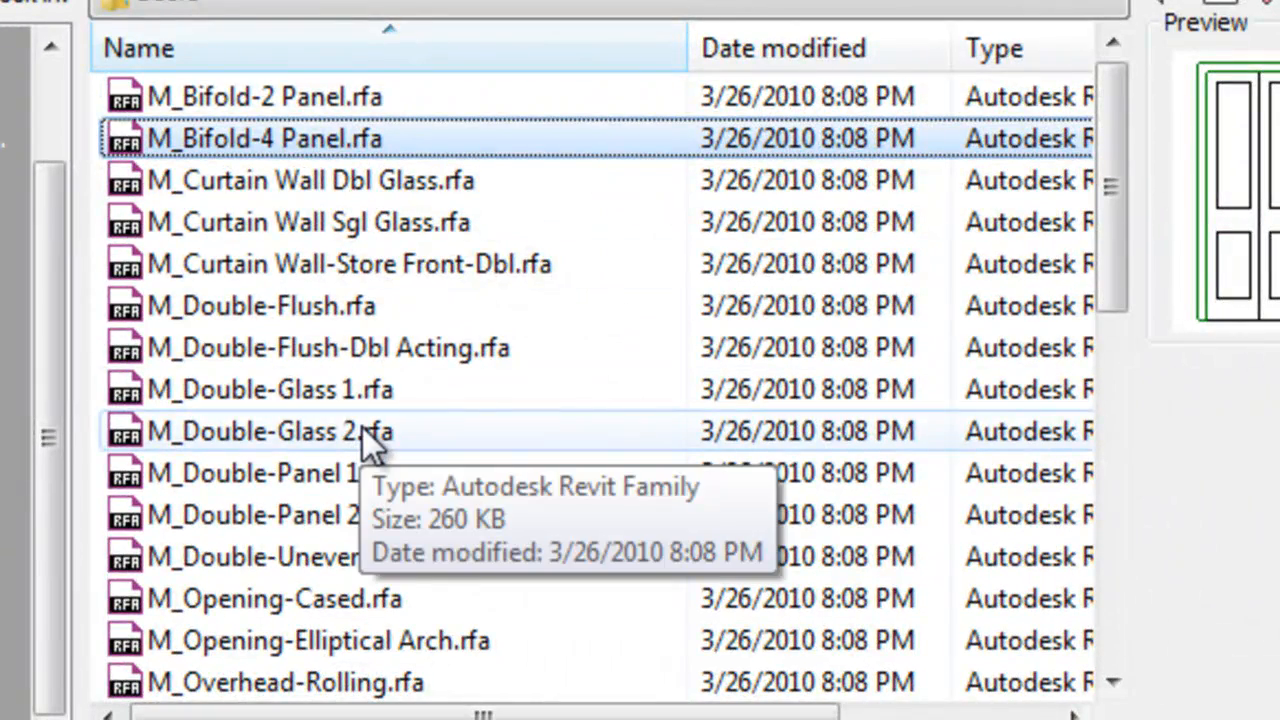
click(265, 431)
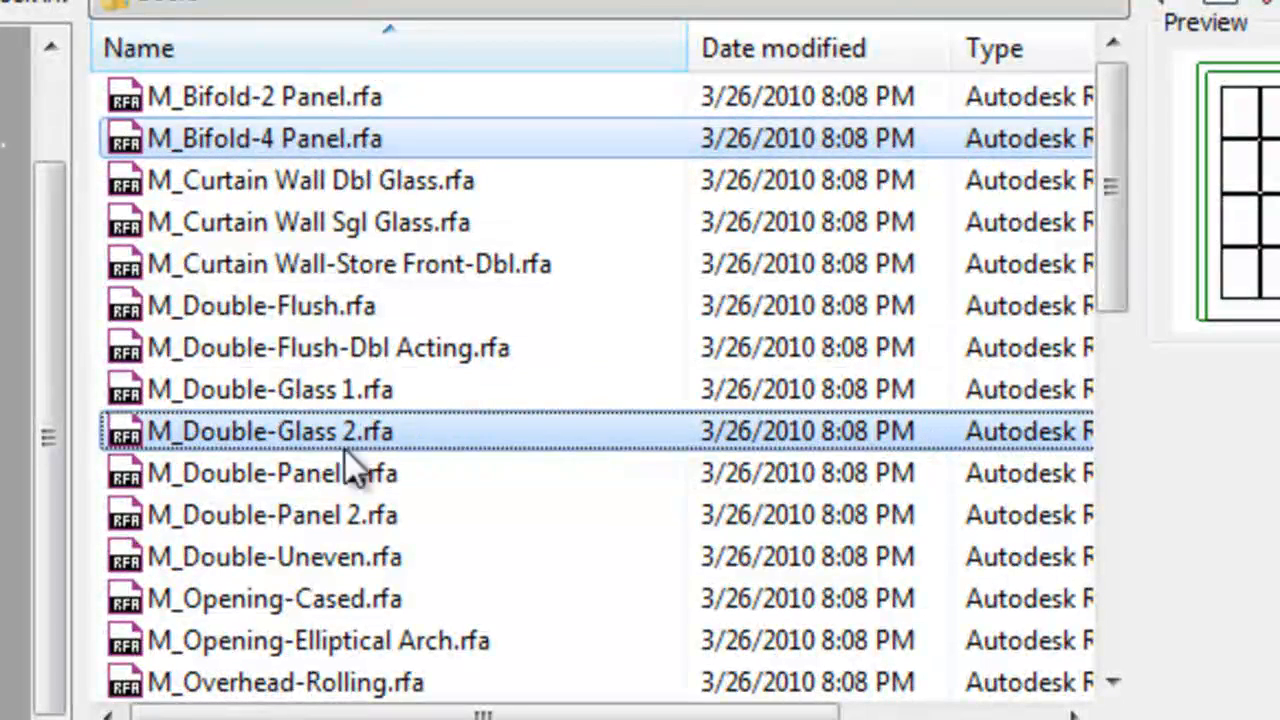
mouse_move(1140, 270)
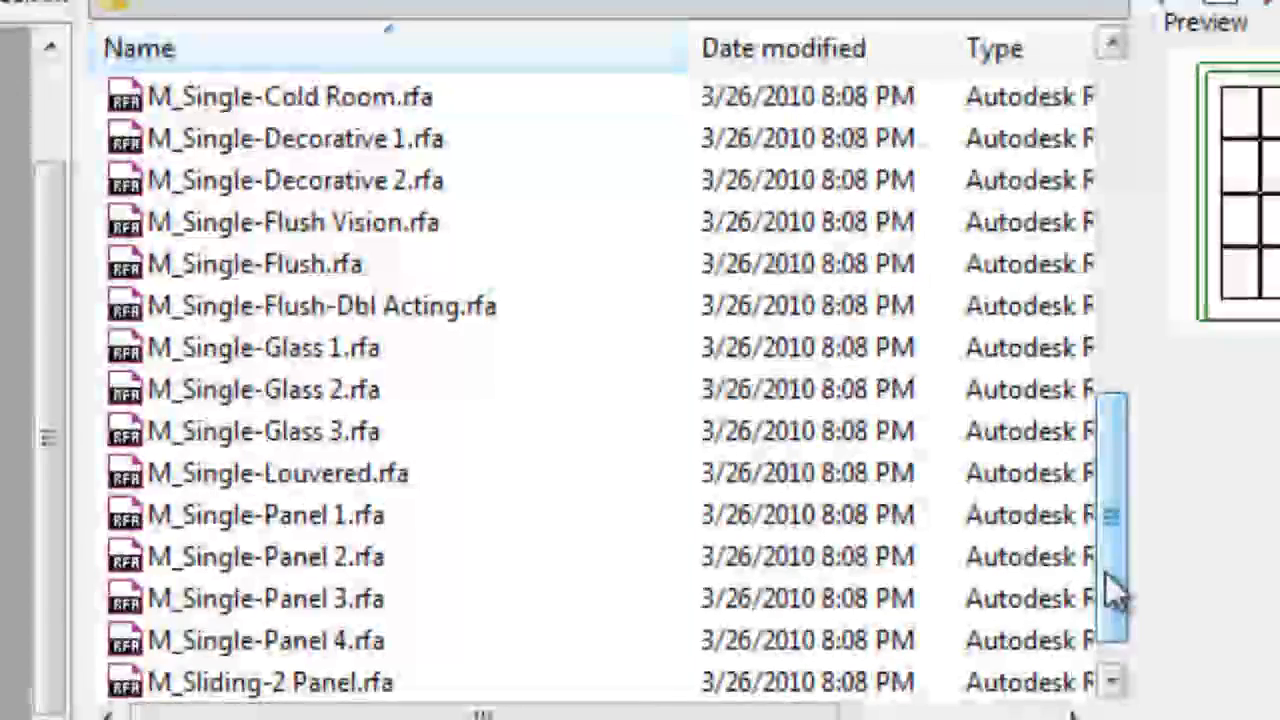
click(263, 388)
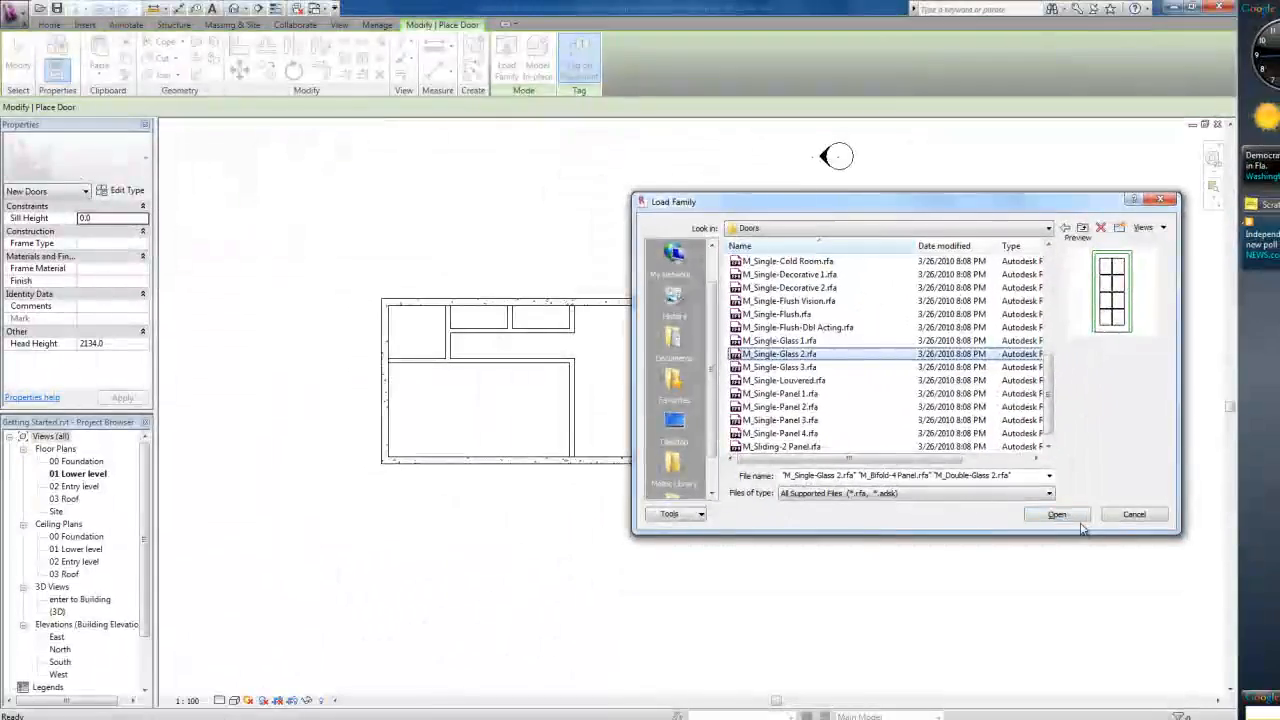
click(1056, 514)
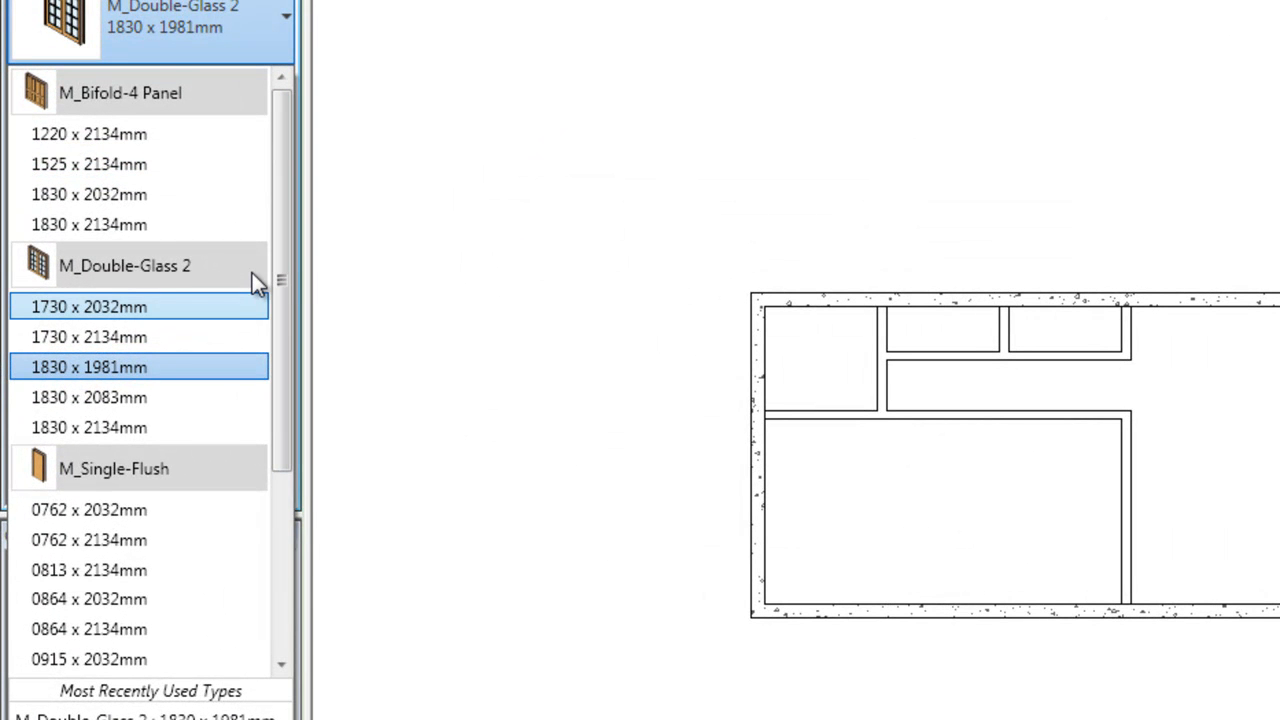
mouse_move(255, 280)
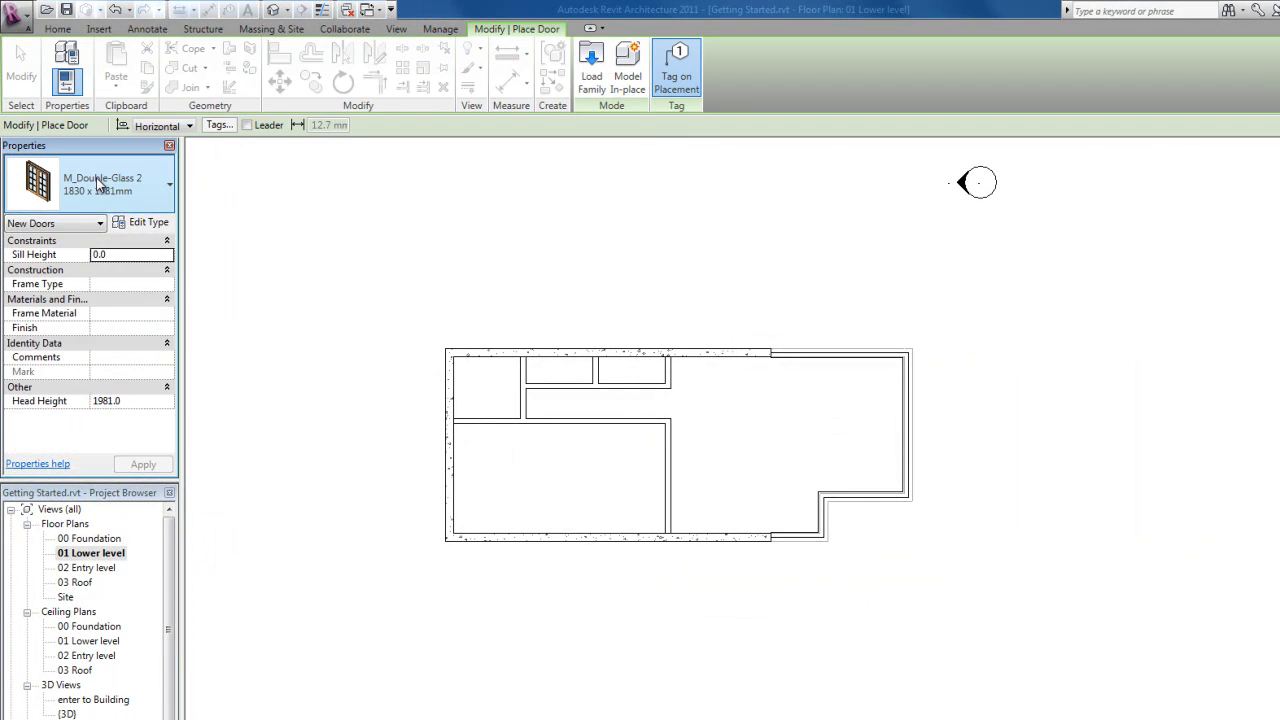
Step: Select door type M_Double-Glass 2 : 1830 x 2134mm in the type selector
click(168, 184)
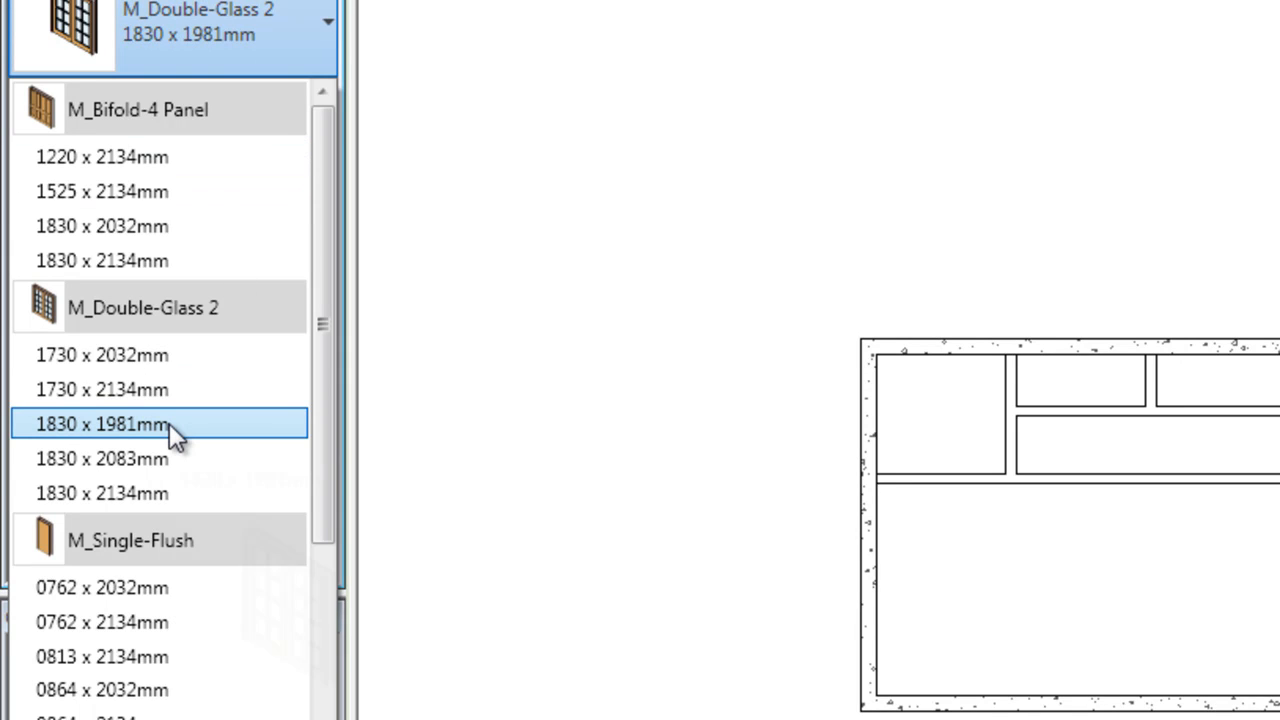
mouse_move(150, 492)
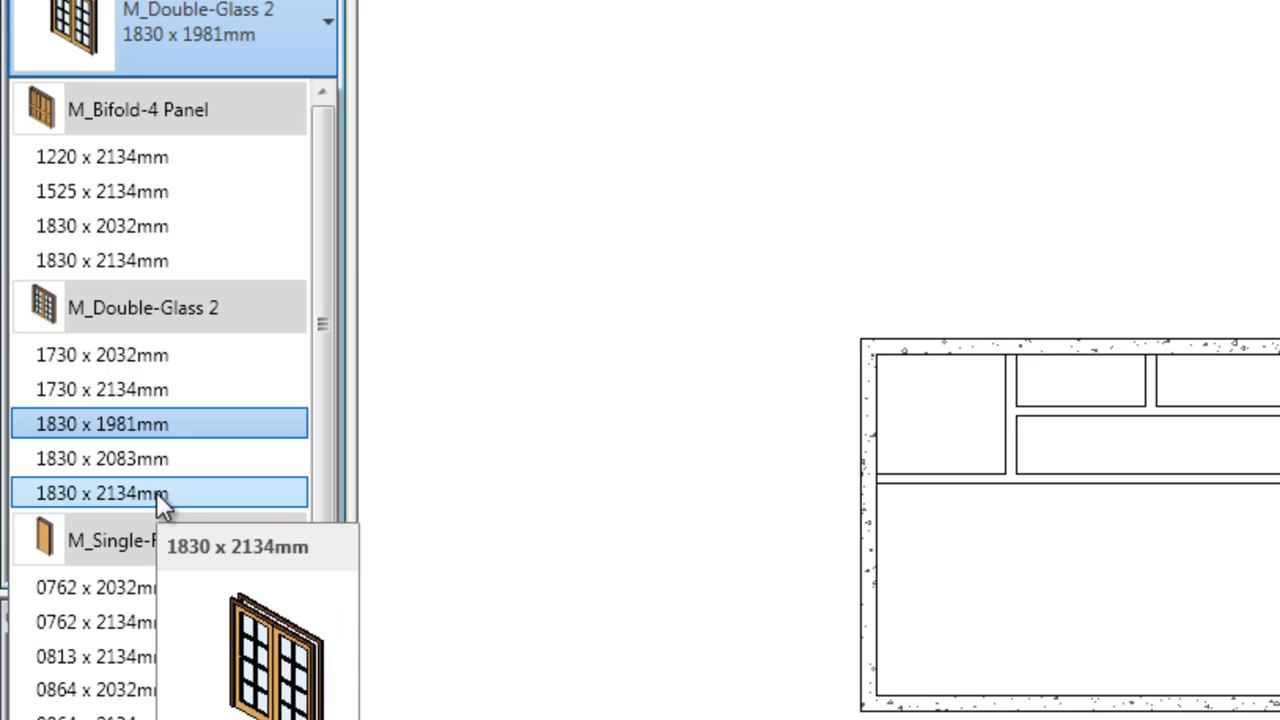
click(100, 489)
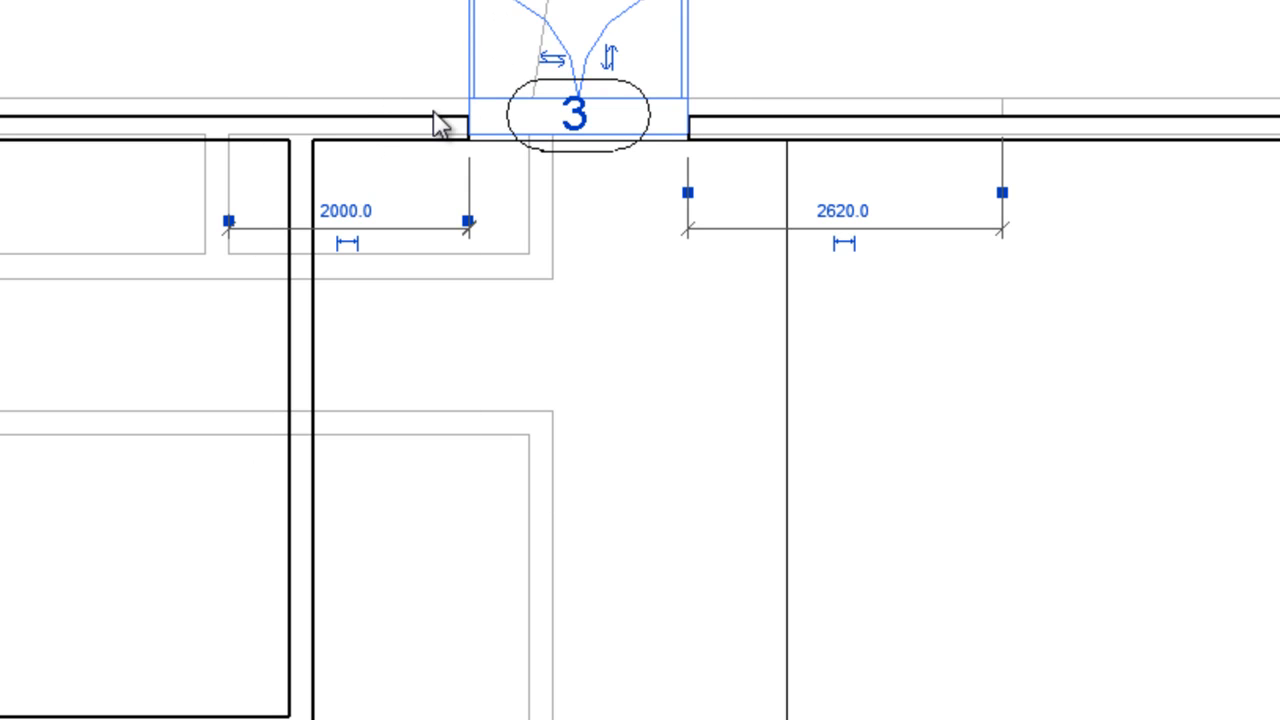
Step: Place the 1830 x 2134mm double-glass door in the lower level's top exterior wall
click(440, 120)
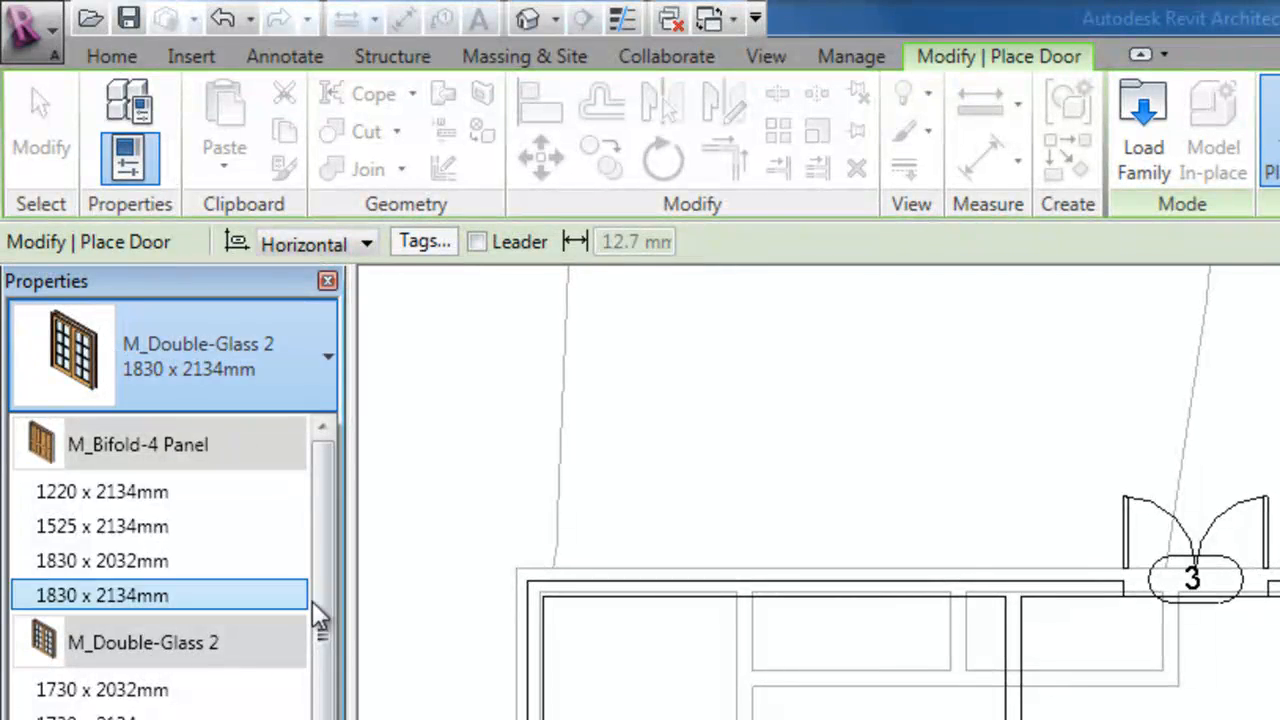
Step: Scroll the door type list down to the M_Single-Glass 2 sizes
scroll(down, 3)
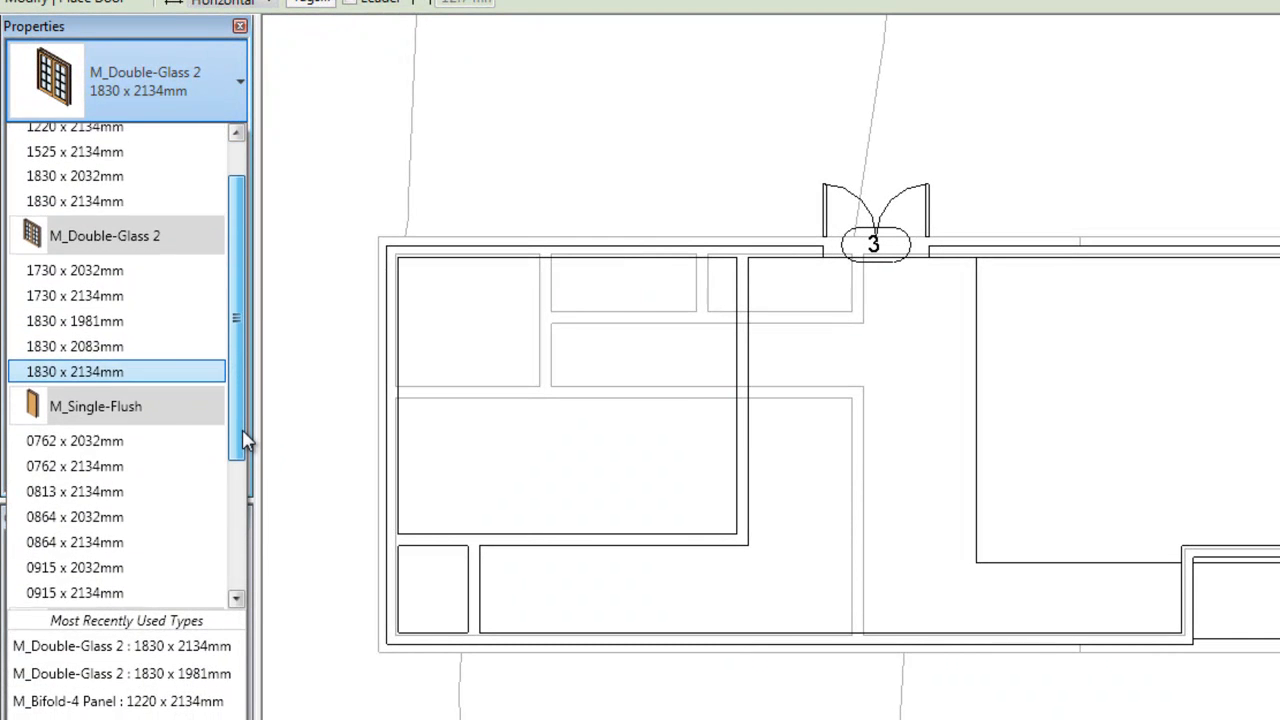
scroll(down, 3)
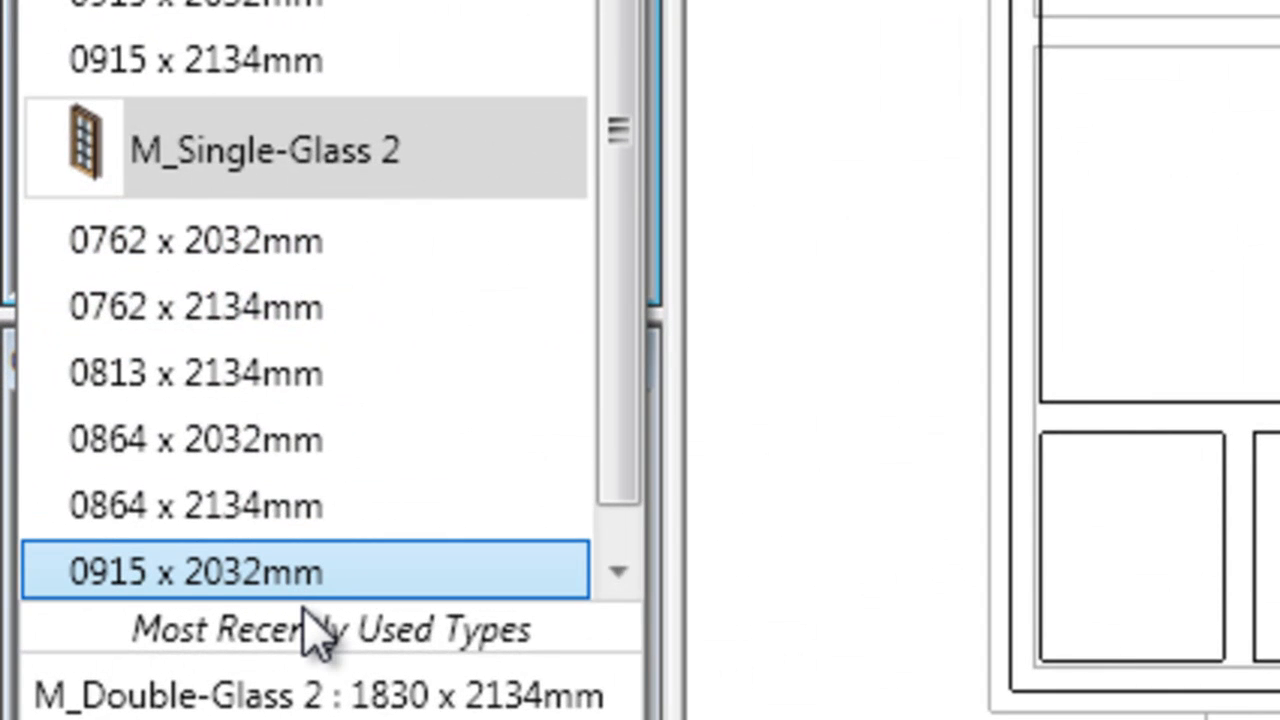
mouse_move(315, 612)
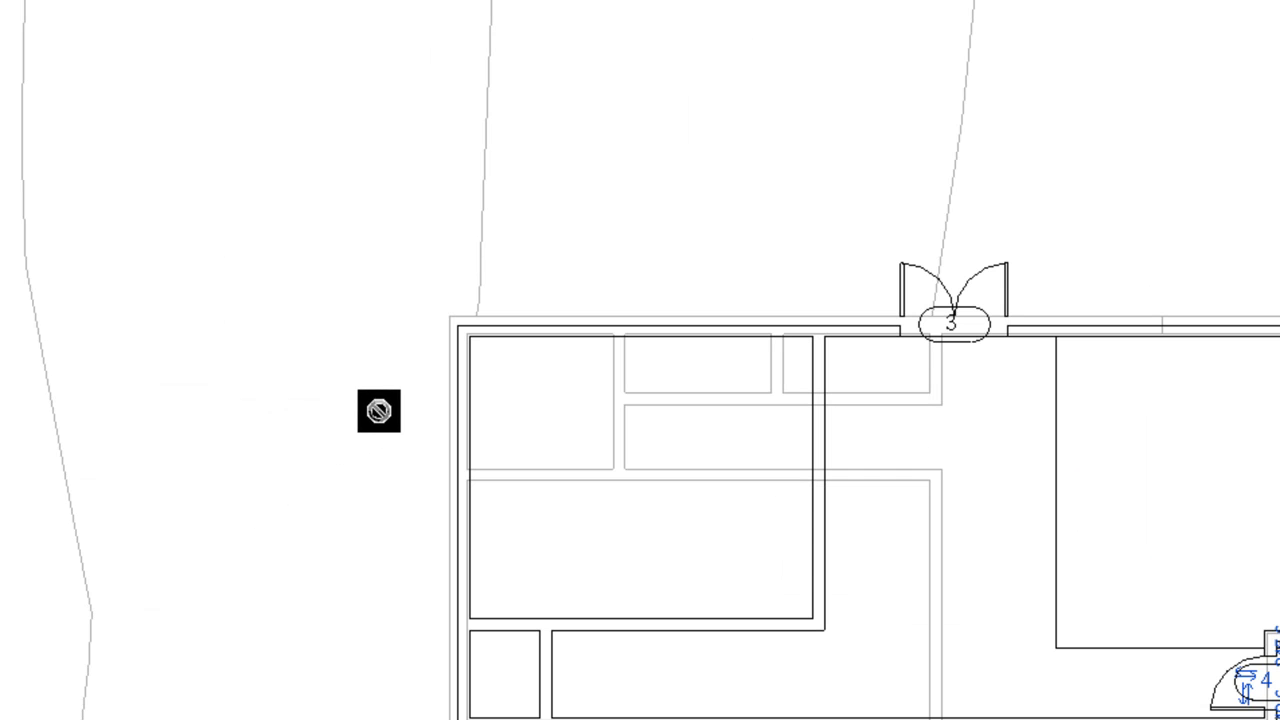
mouse_move(631, 267)
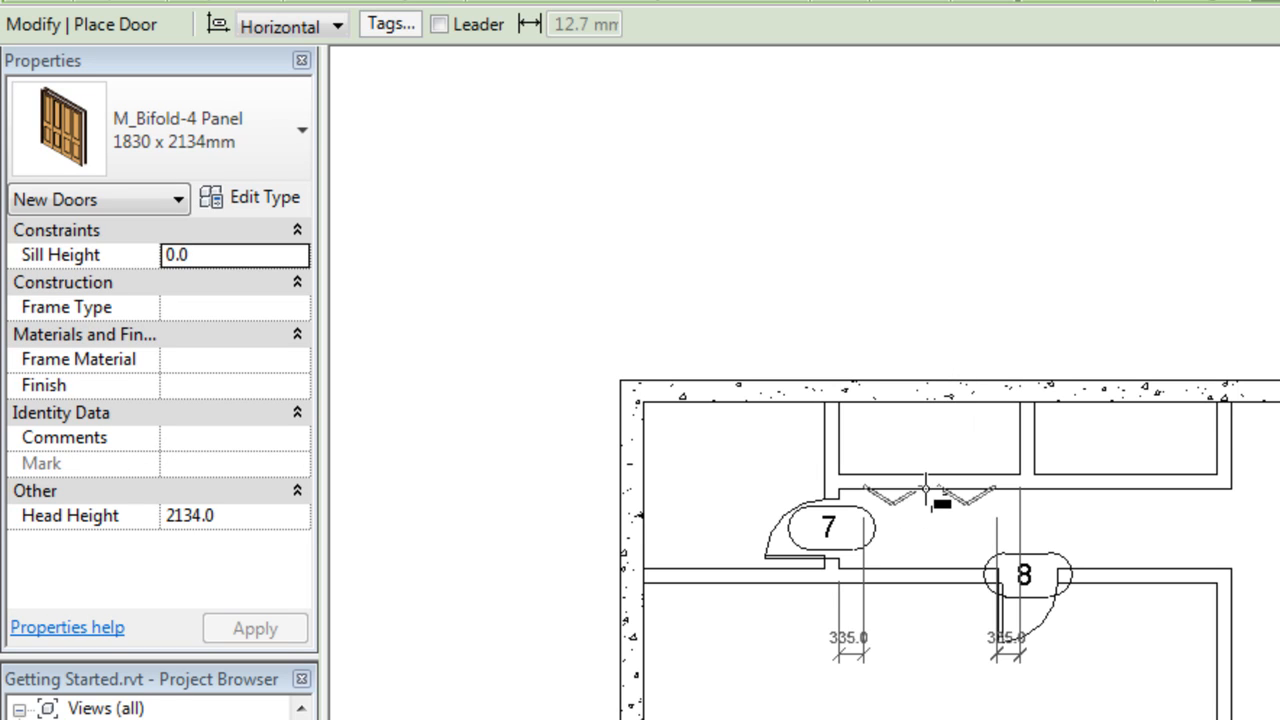
Step: Place the M_Bifold-4 Panel 1830 x 2134mm door in the interior wall above tag 7
click(925, 503)
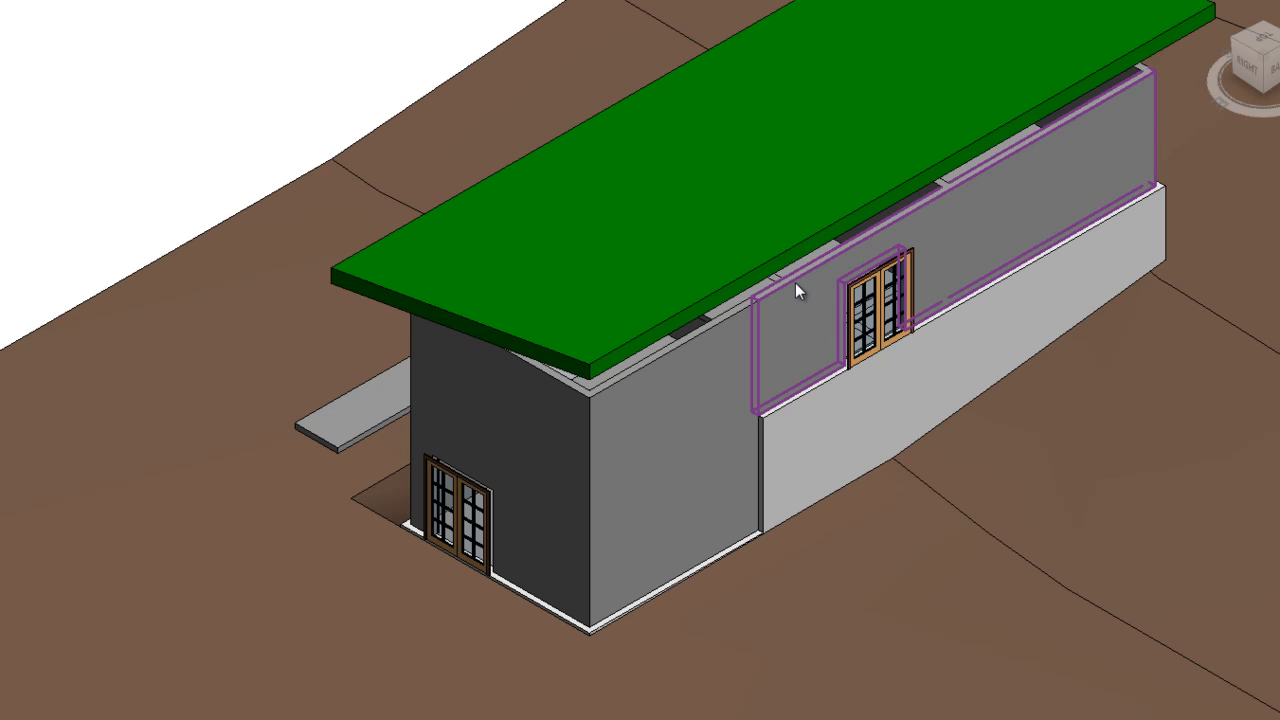
Step: Hide the long balcony wall in the 3D view and turn the view side-on
right_click(825, 290)
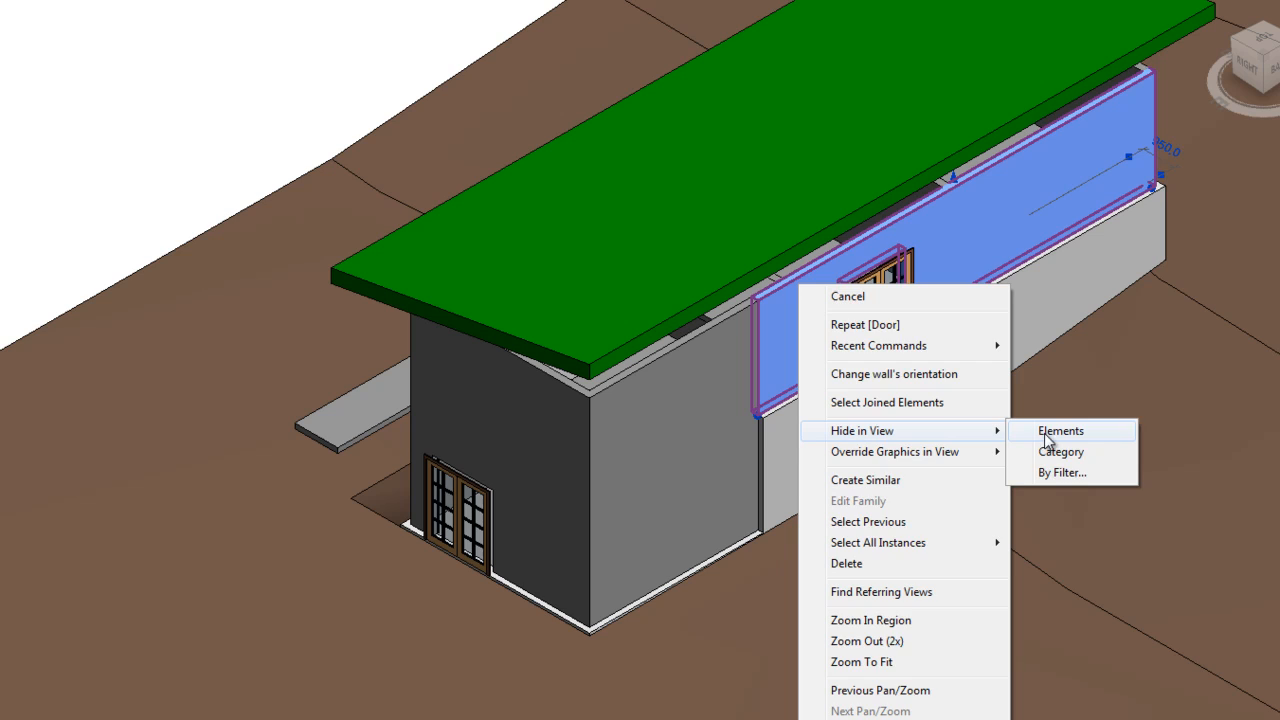
click(1057, 430)
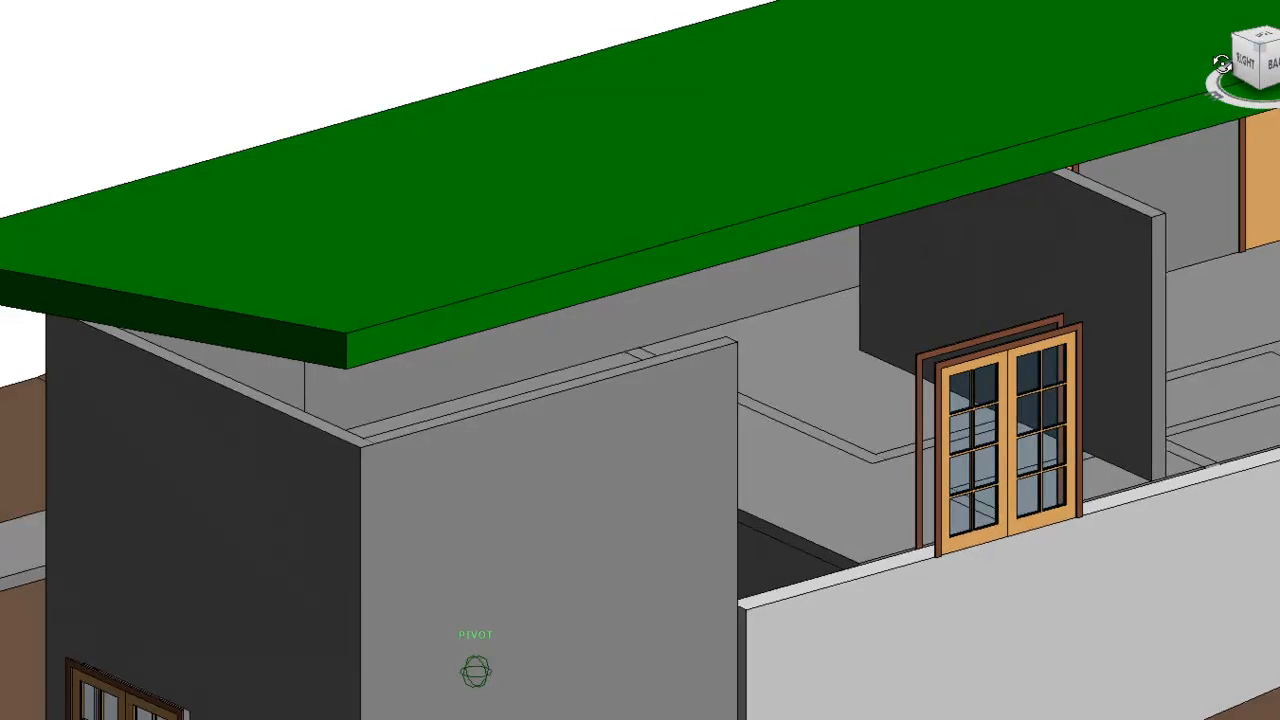
click(1255, 55)
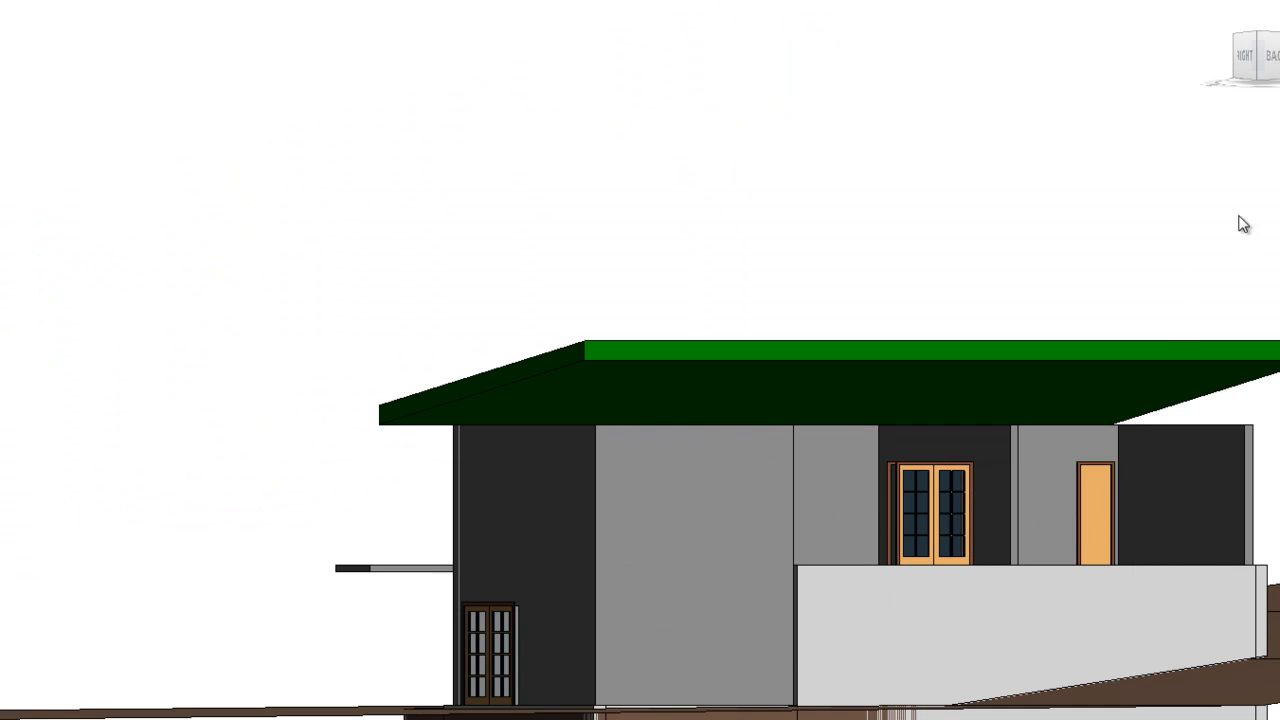